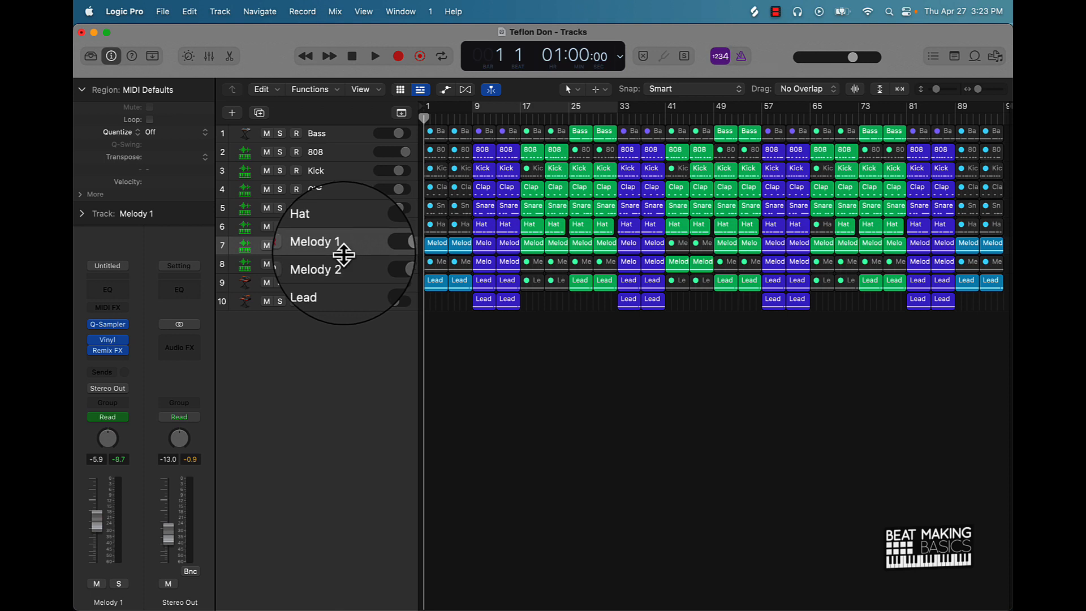
mouse_move(345, 254)
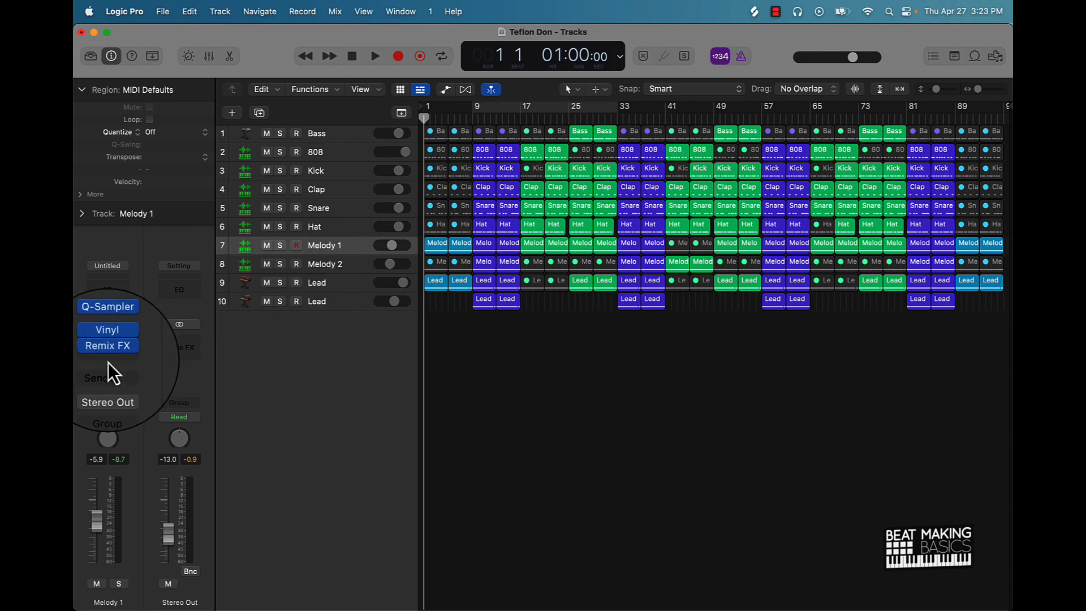
Open the Remix FX plug-in window from the Melody 1 channel strip.
left_click(107, 346)
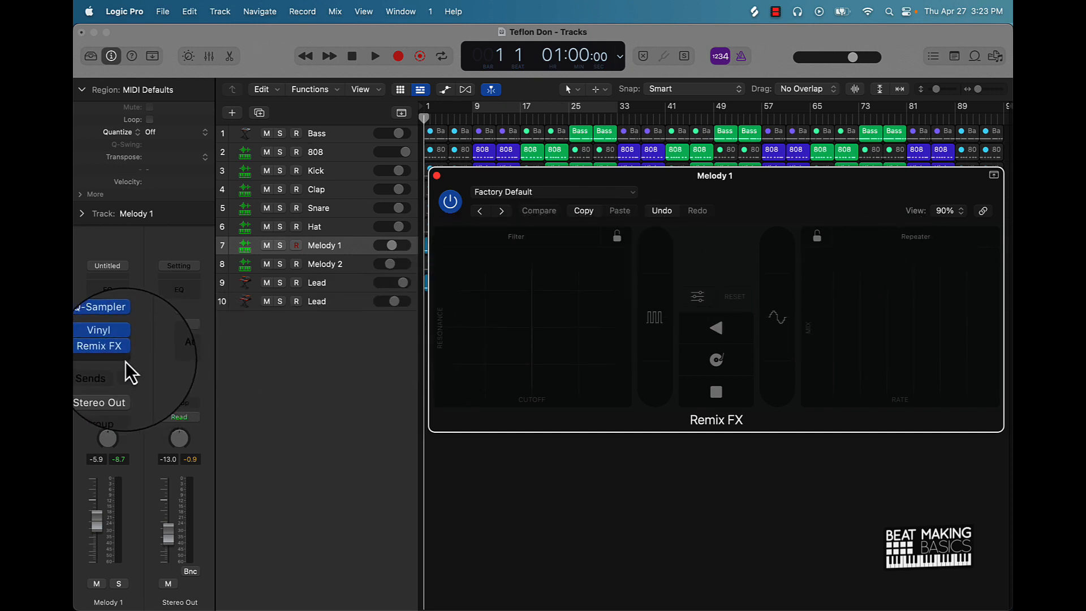
Move the Remix FX window under the track regions and audition an effect strip.
left_click(107, 357)
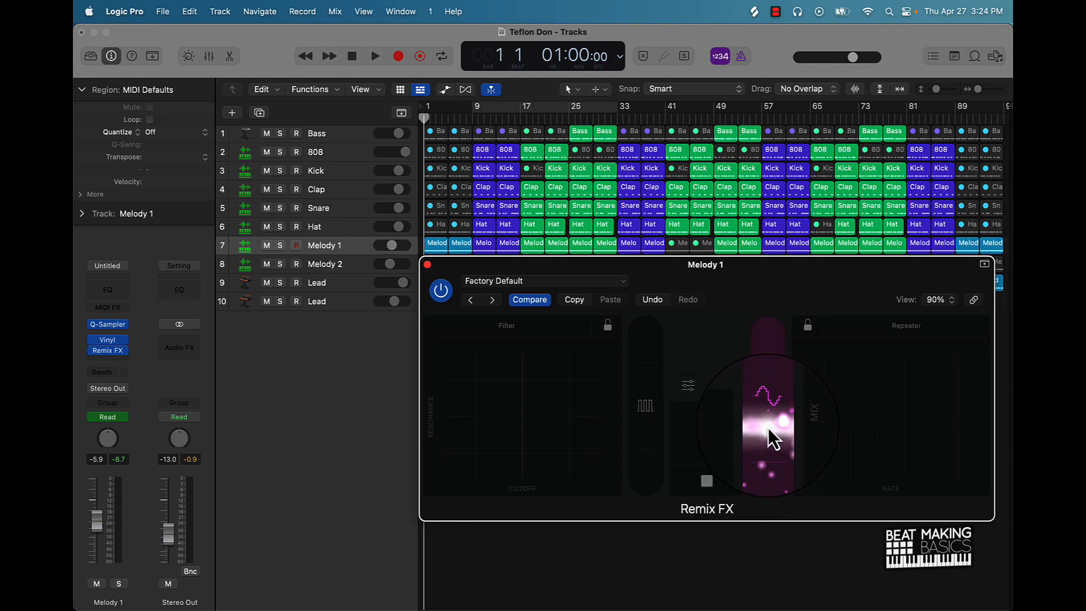
left_click_drag(772, 436, 765, 464)
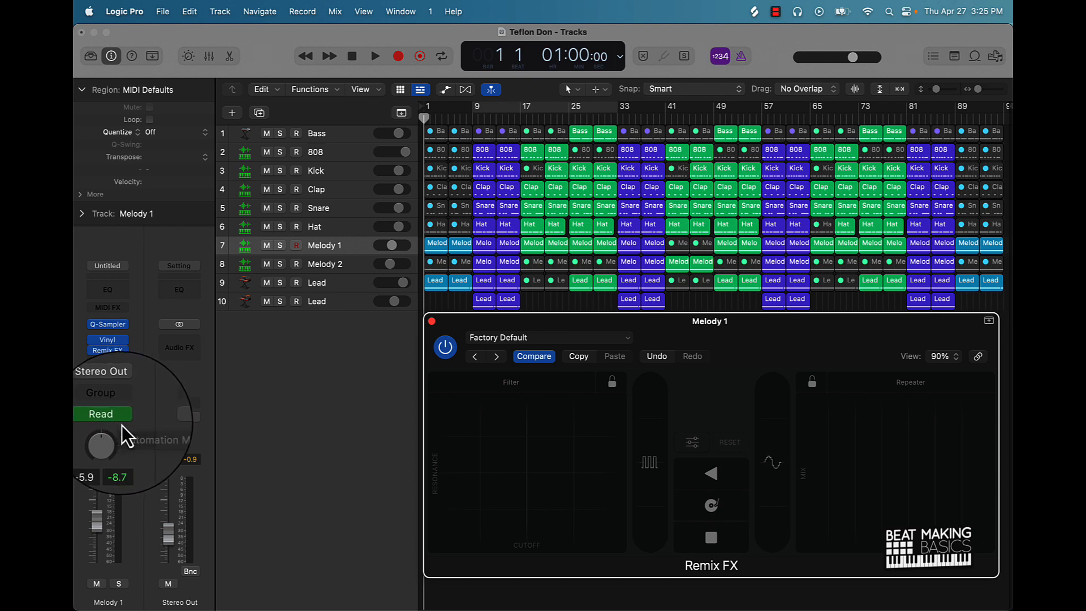
Change Melody 1's automation mode from Read to Touch.
left_click(101, 413)
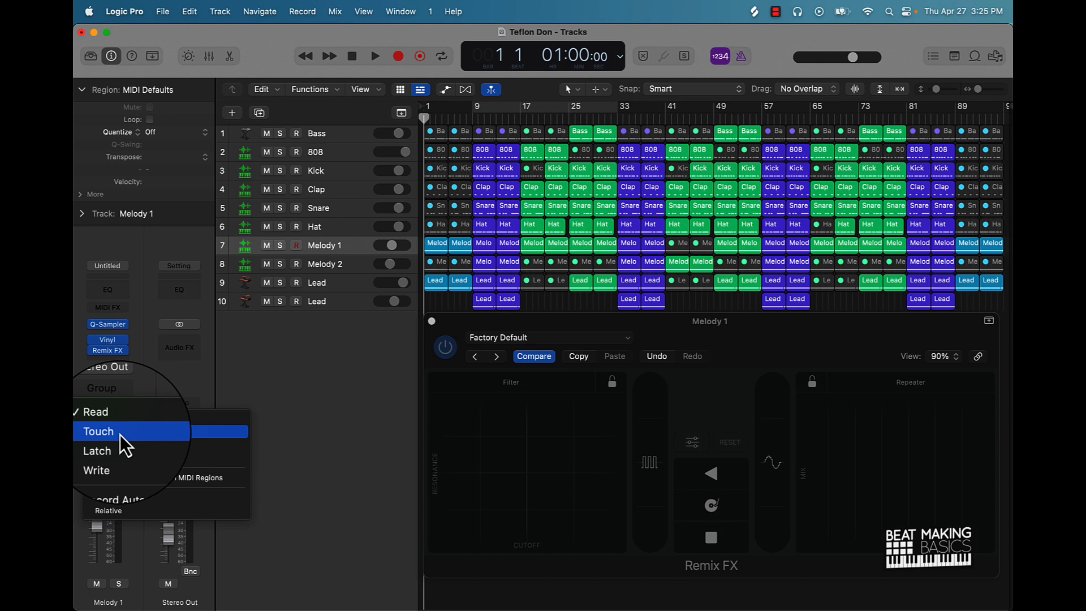
left_click(98, 431)
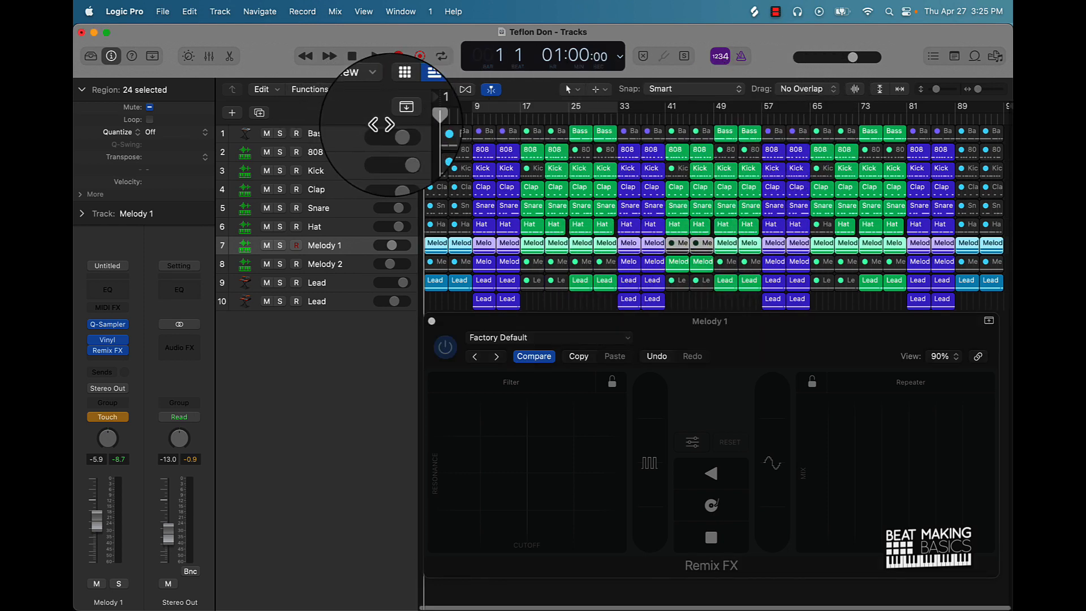
Play the song and sweep the Remix FX filter pad to record cutoff automation.
left_click(374, 56)
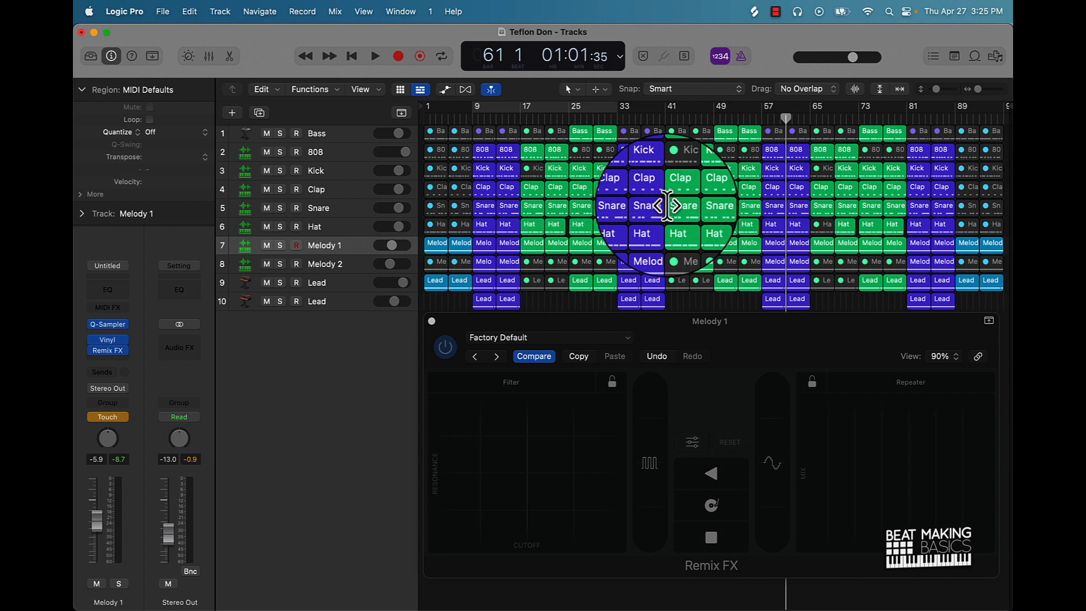
mouse_move(537, 468)
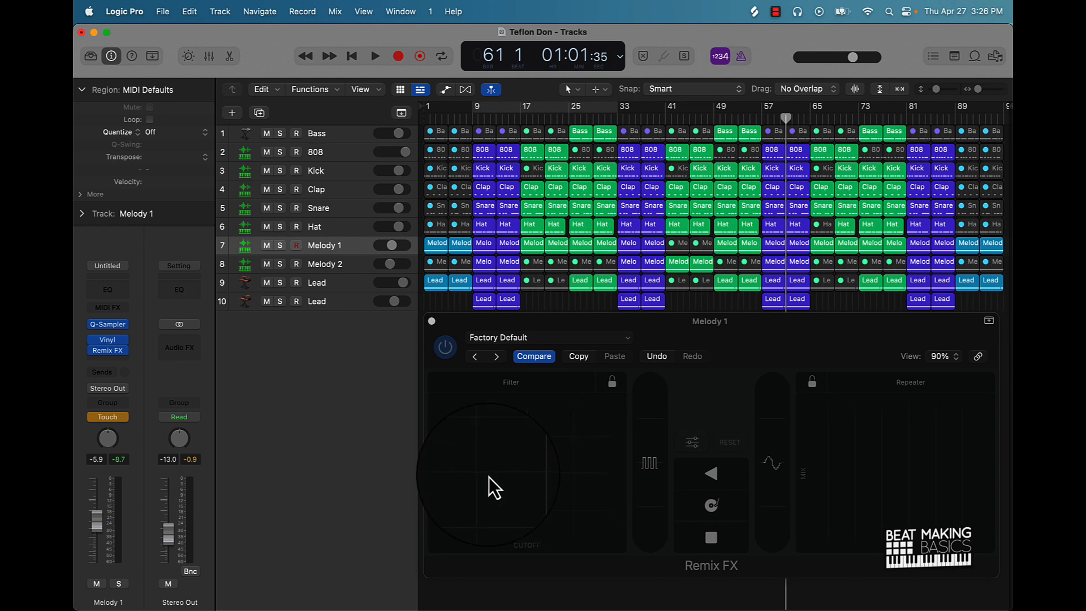
left_click(374, 56)
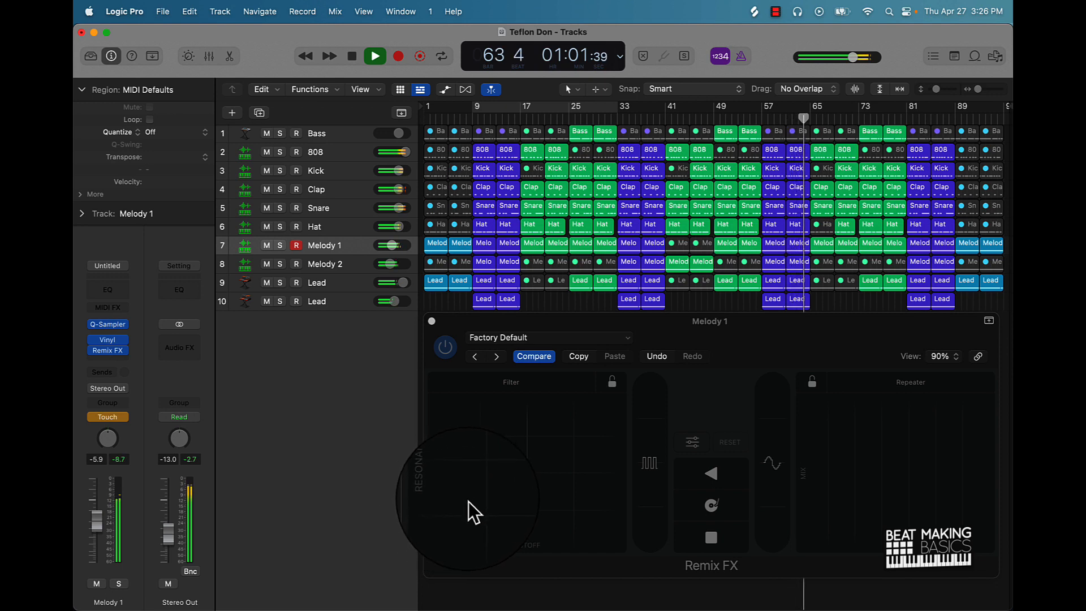
left_click(472, 506)
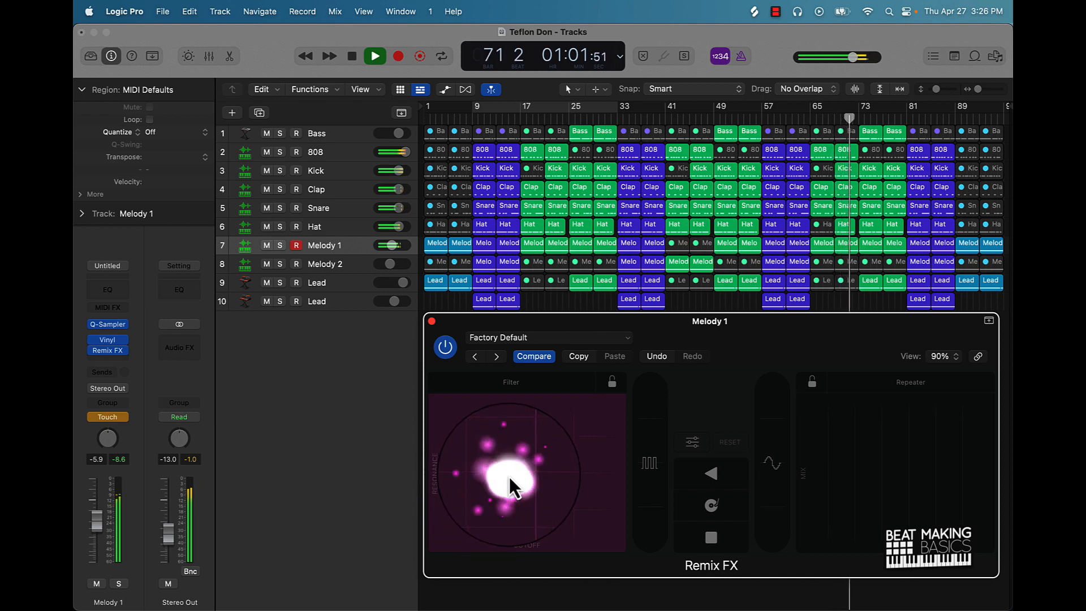
left_click_drag(515, 492, 522, 482)
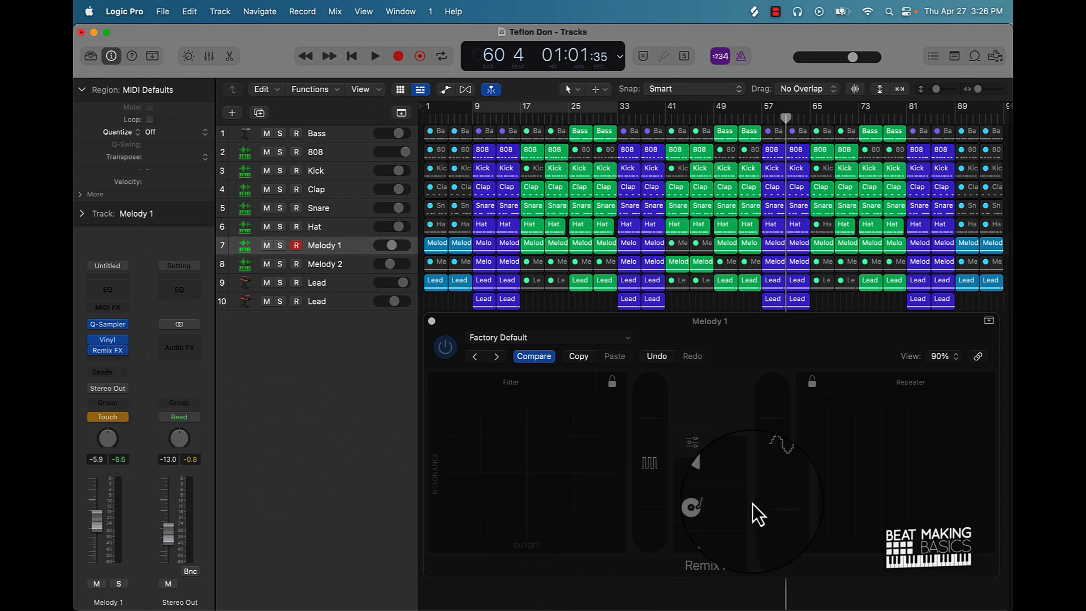
left_click(374, 56)
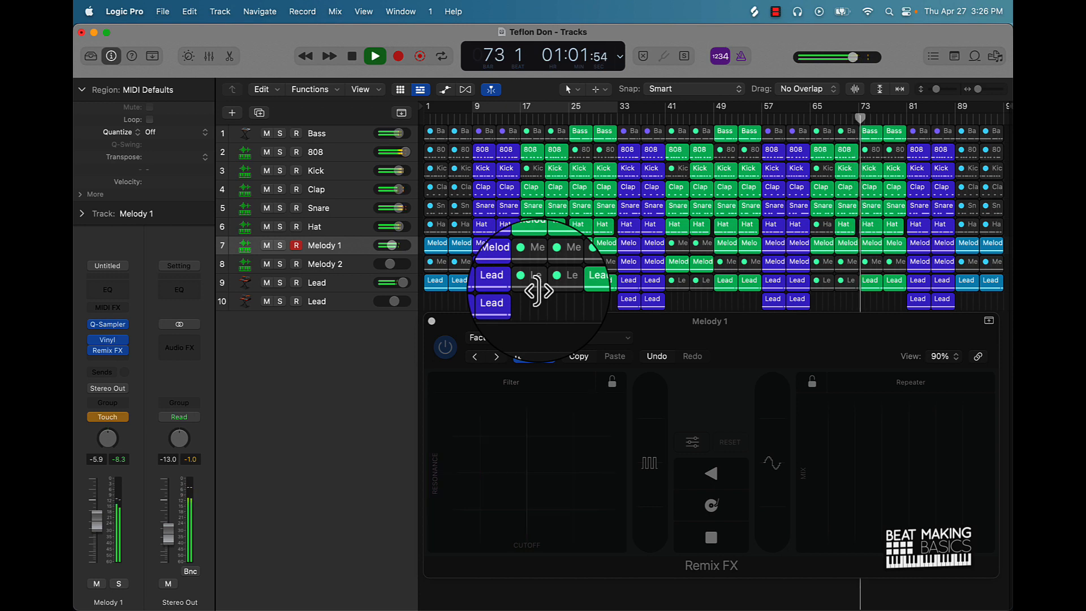
Stop playback and move the playhead back to around bar 16.
left_click(374, 56)
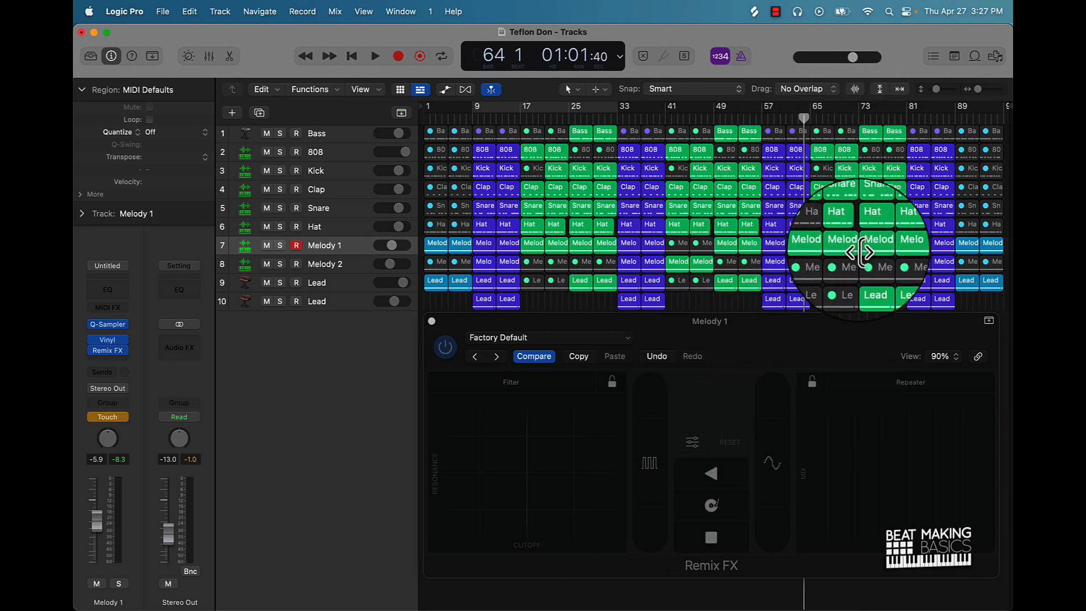
left_click(374, 56)
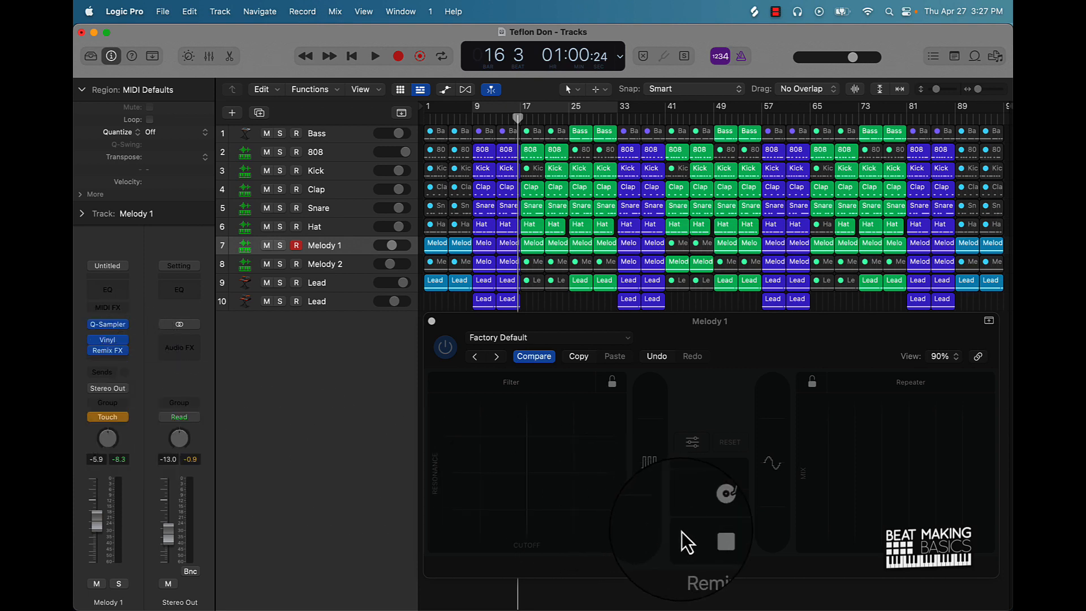
Play from bar 16 and trigger Tape Stop to record it on Melody 1.
left_click(374, 56)
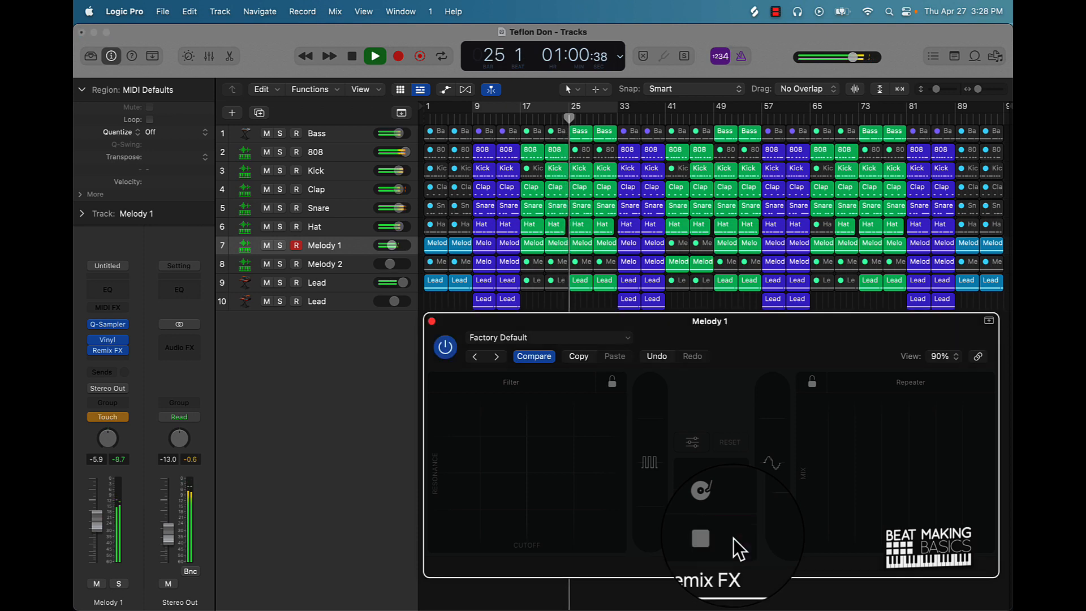
left_click(374, 56)
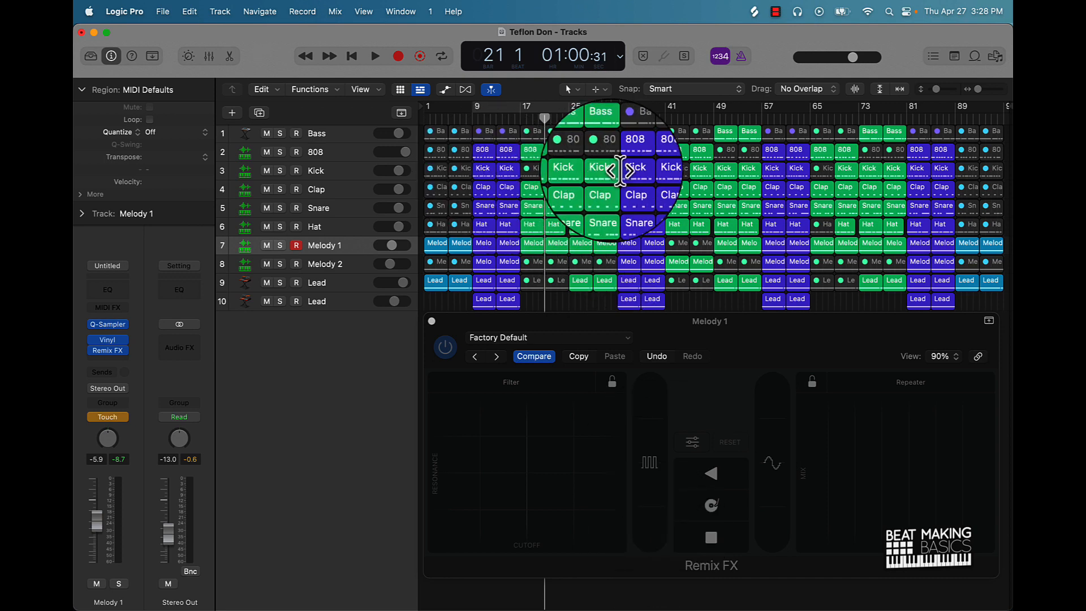
Run another playback pass from bar 17, stopping and restarting, to record more Remix FX moves.
left_click(375, 56)
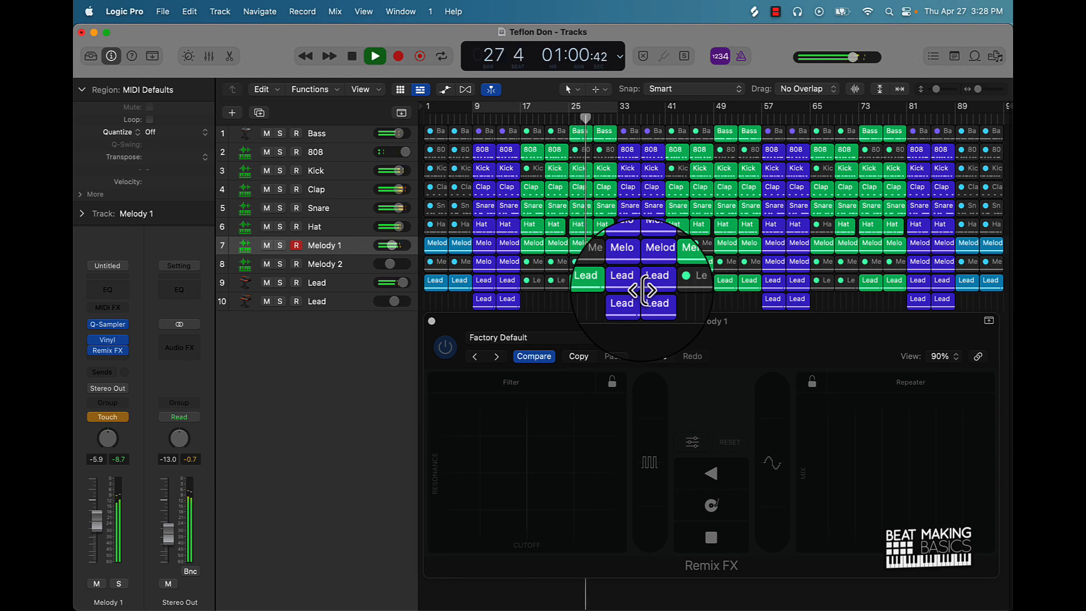
left_click(351, 56)
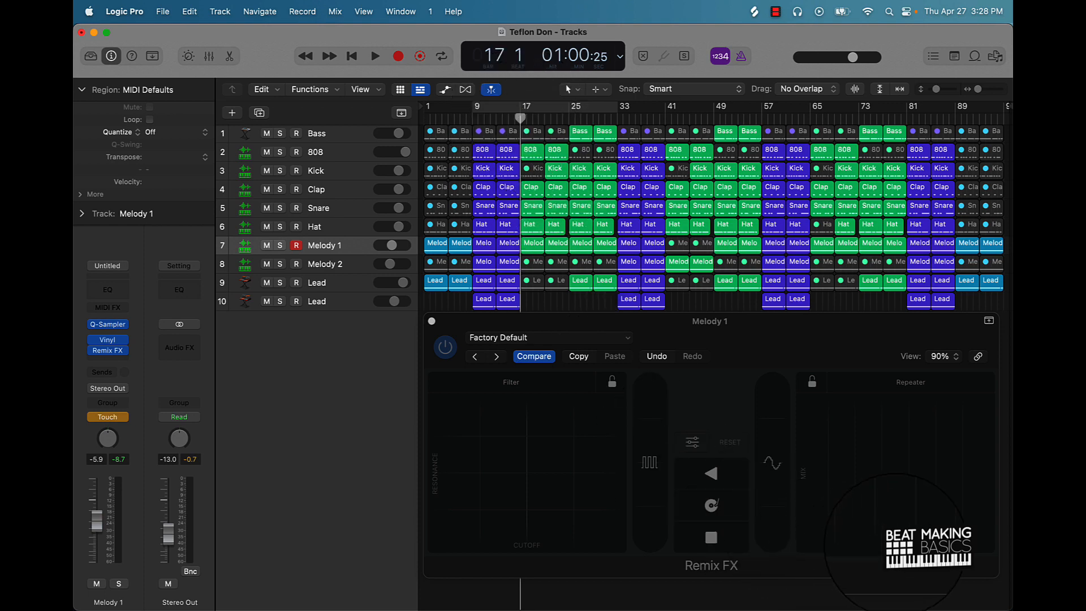
left_click(374, 56)
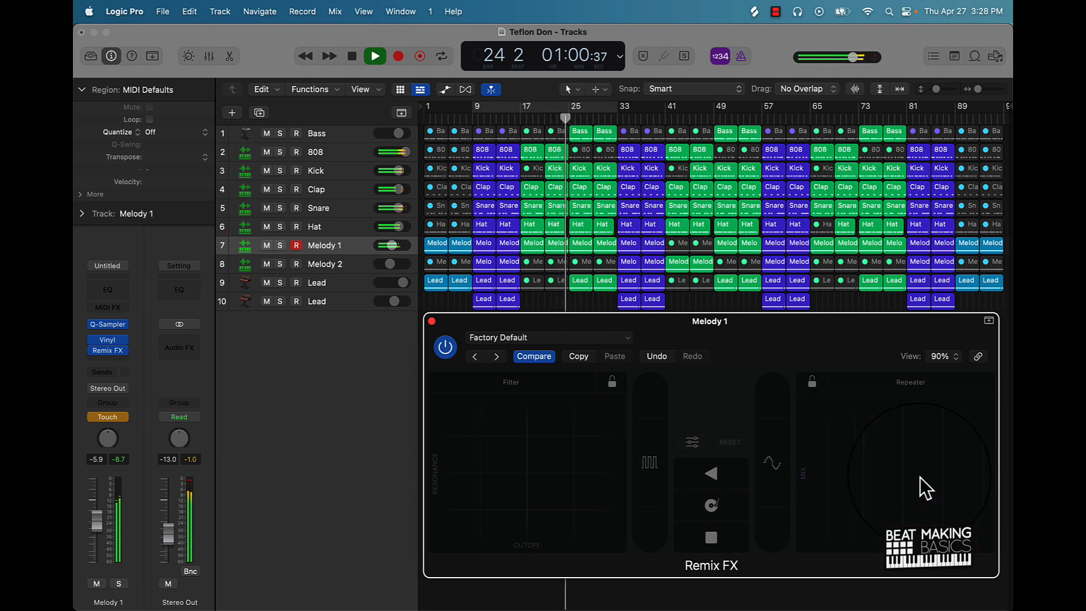
Stop playback near bar 25 and bring up Melody 1's automation mode menu.
left_click(374, 56)
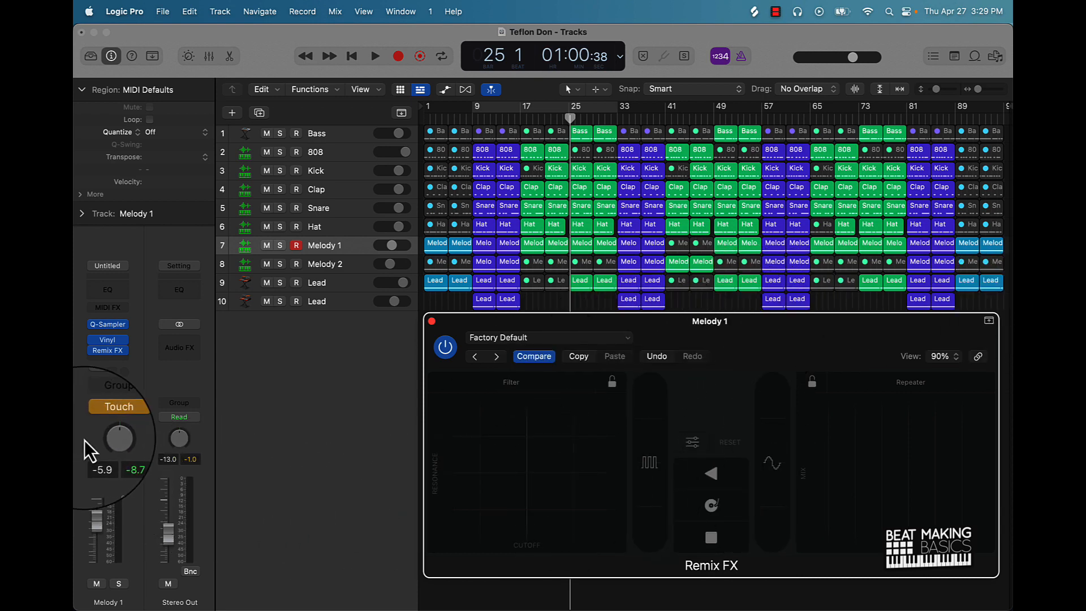
left_click(118, 407)
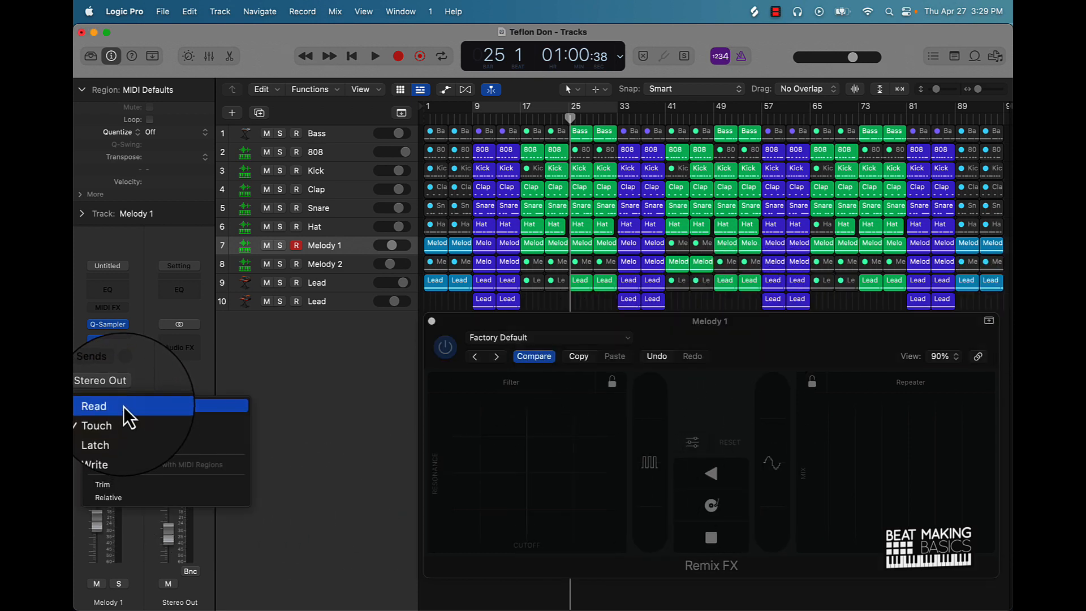
Set Melody 1 to Read, show the Repeater On/Off lane, and play it back.
left_click(93, 406)
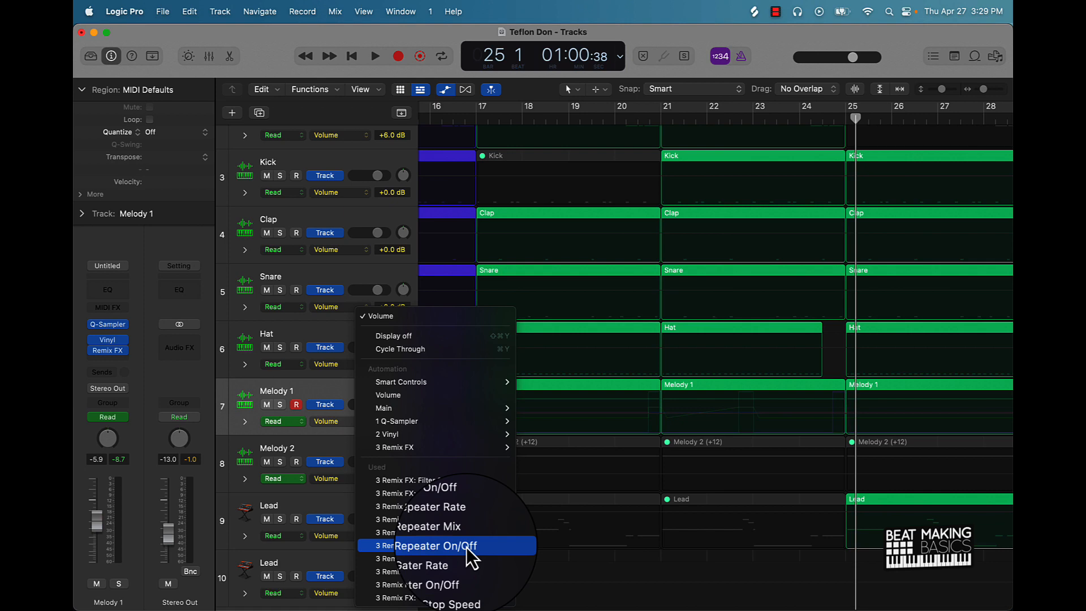
left_click(435, 545)
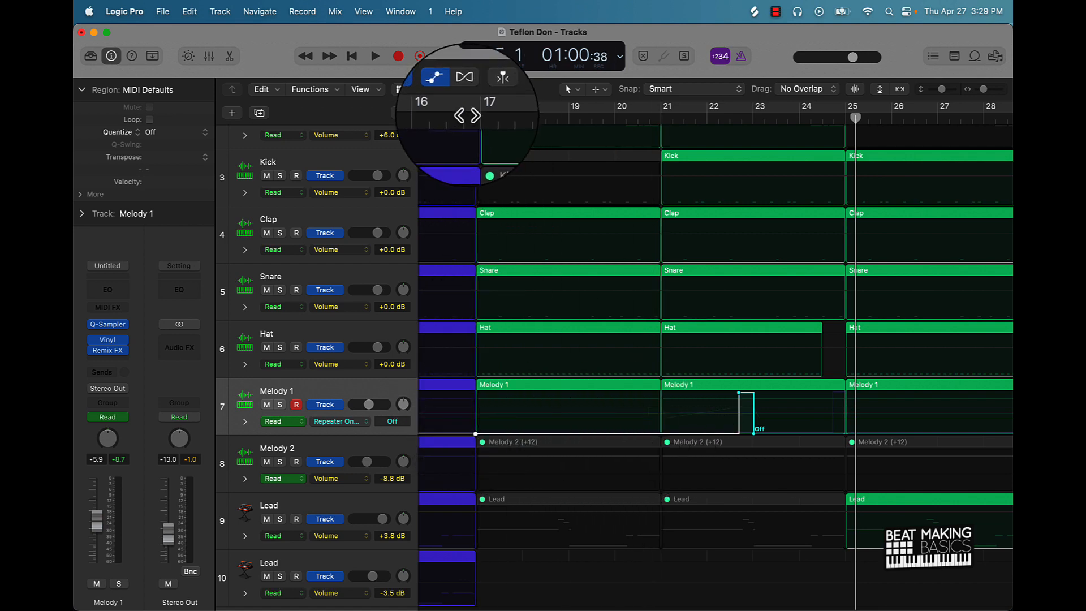
left_click(374, 56)
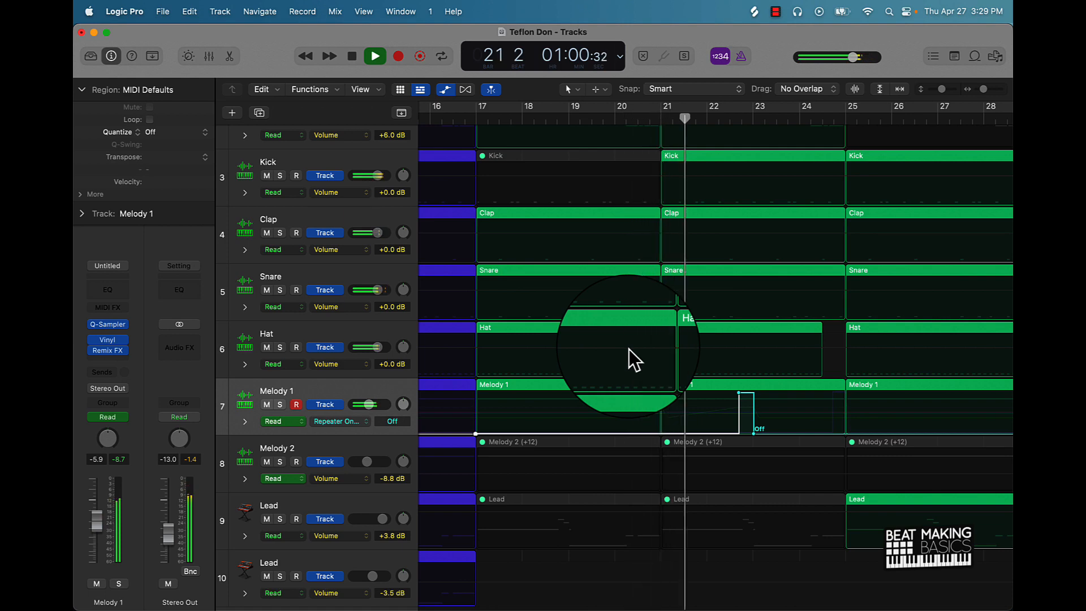
left_click(391, 421)
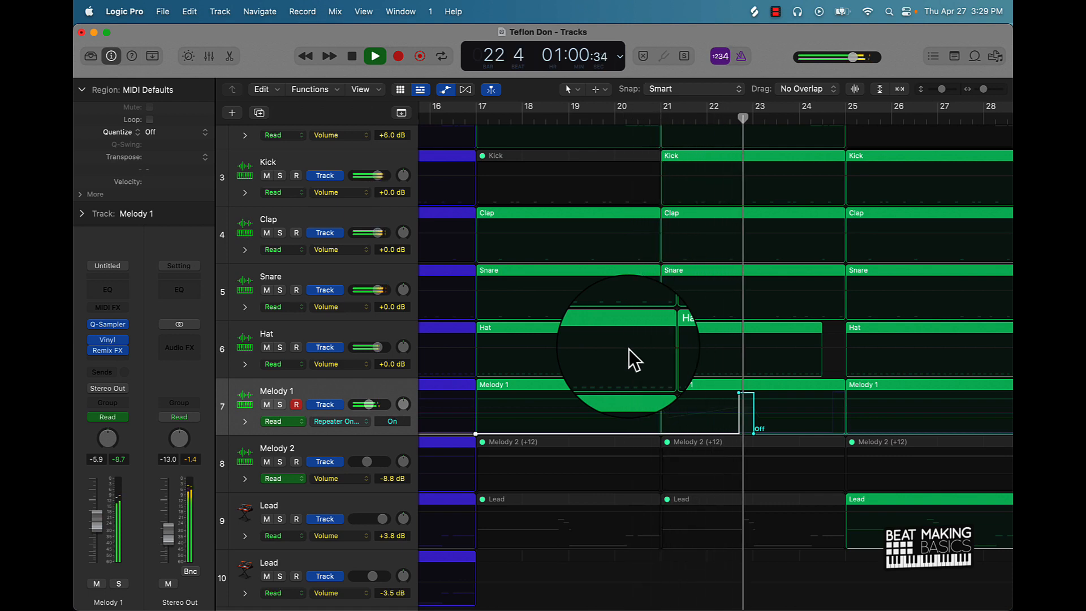
left_click(391, 421)
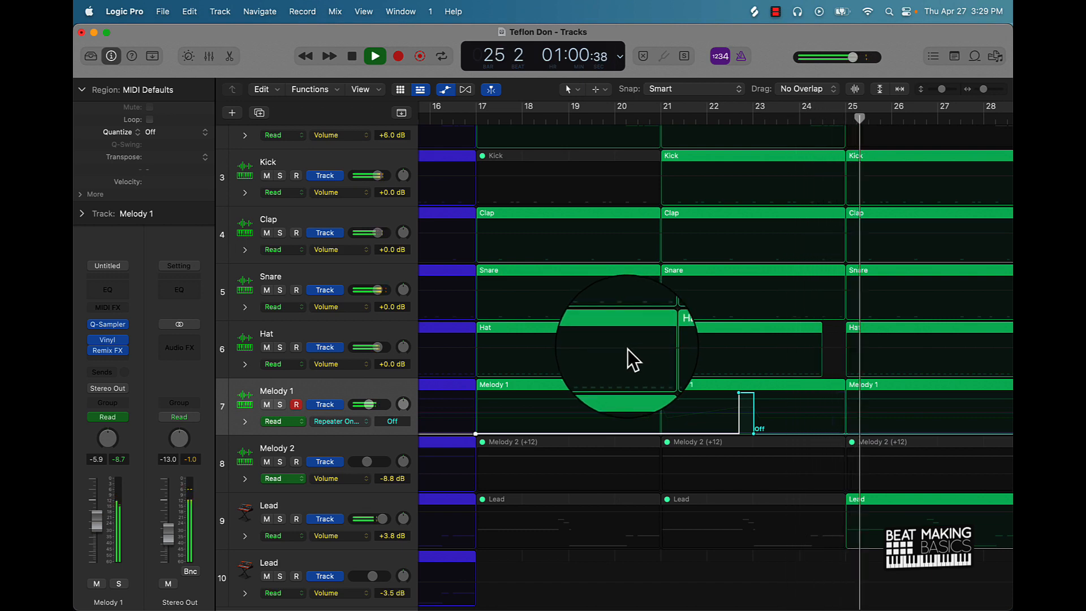
left_click(339, 421)
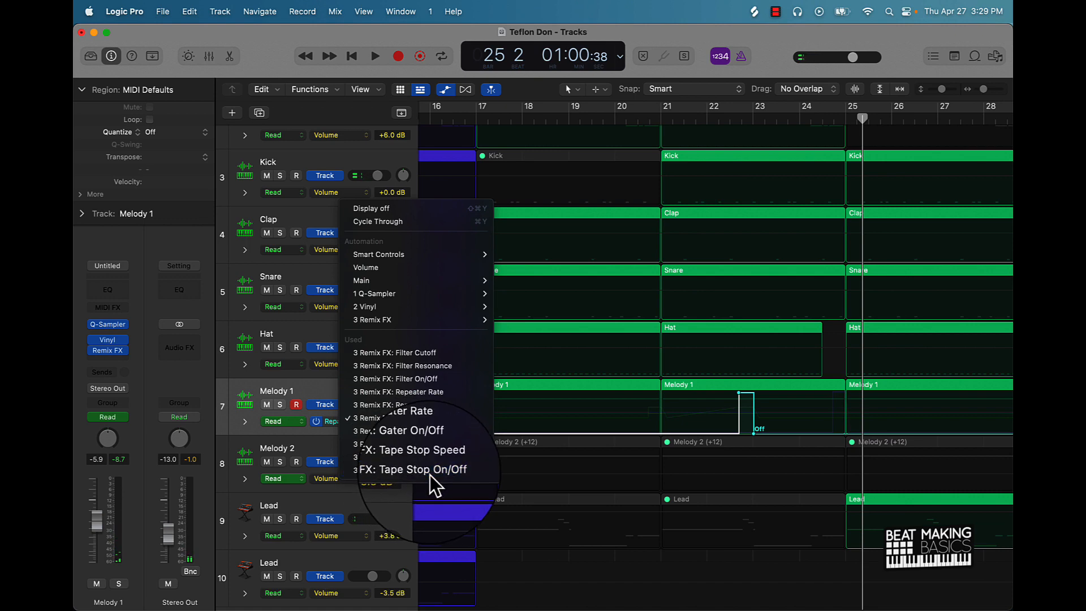
Display the Tape Stop On/Off automation lane and play it back from bar 21.
left_click(413, 469)
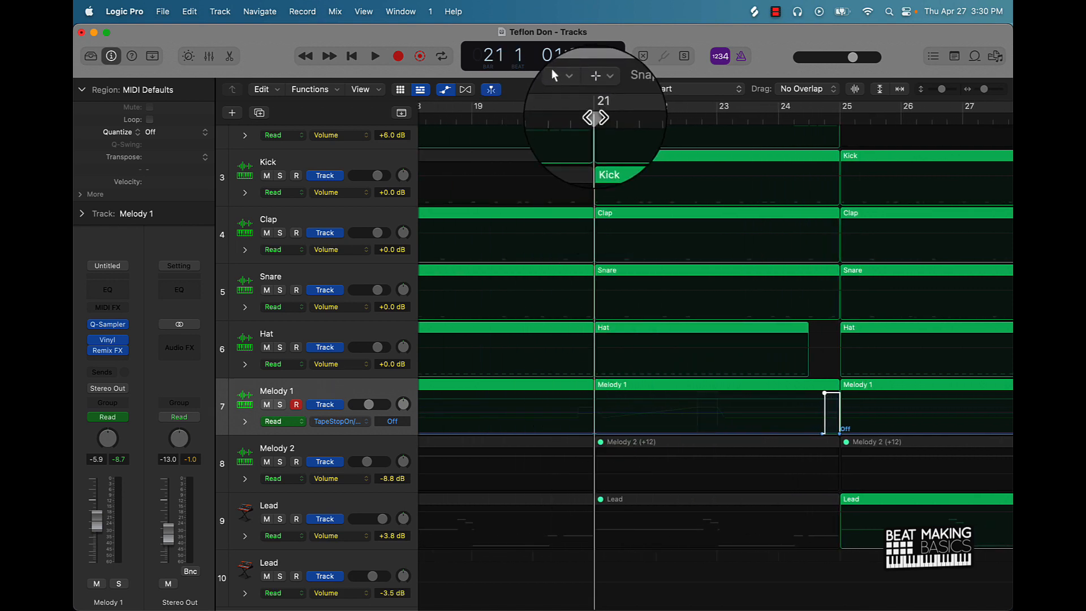
left_click(374, 56)
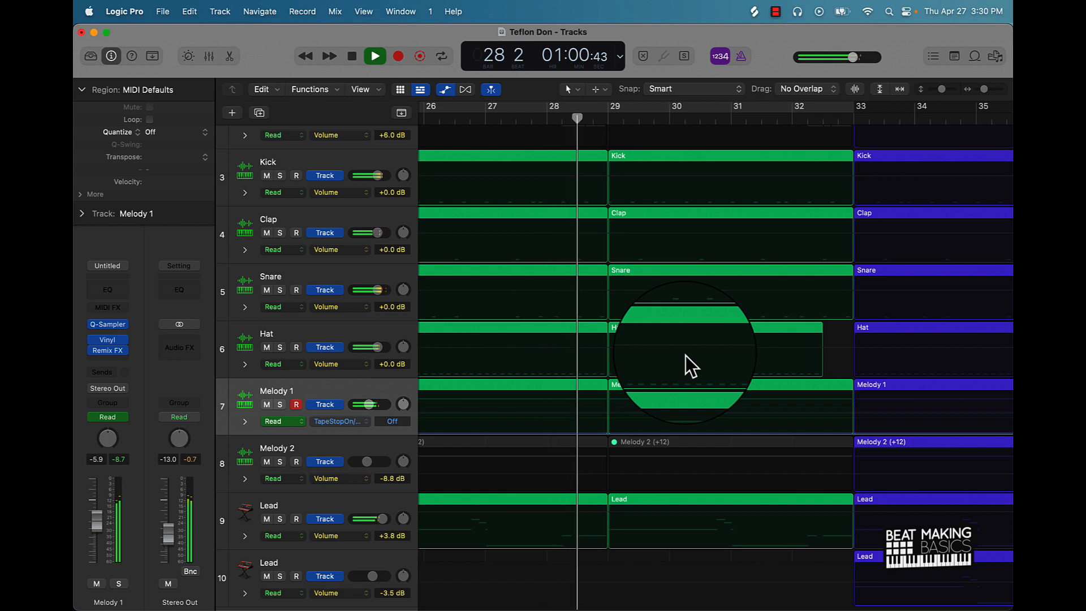
left_click(374, 56)
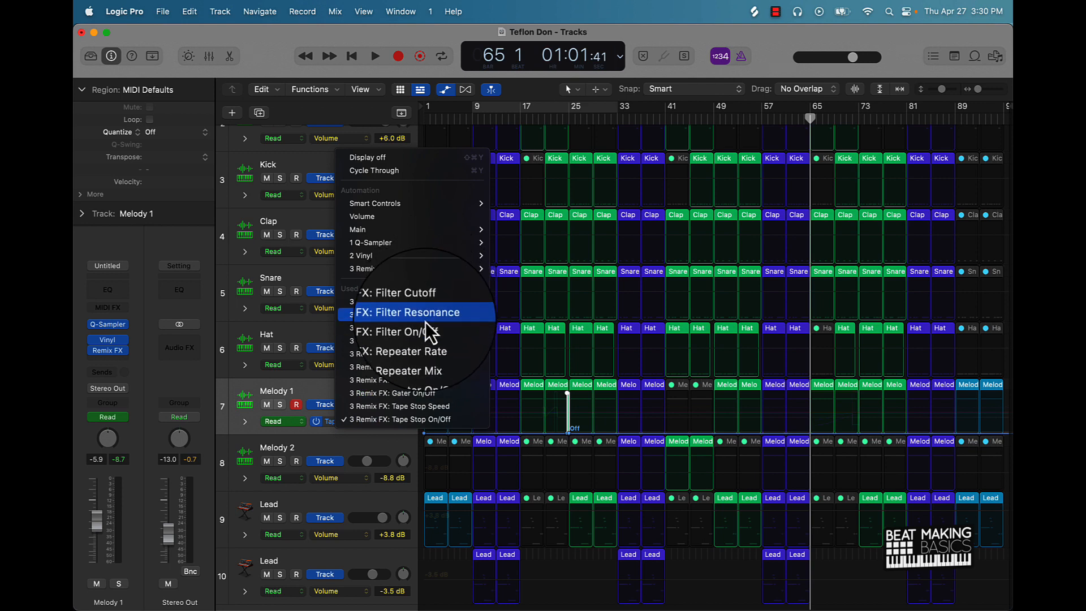
Show Melody 1's Remix FX Filter Cutoff lane and play its ramp from bar 65.
left_click(397, 332)
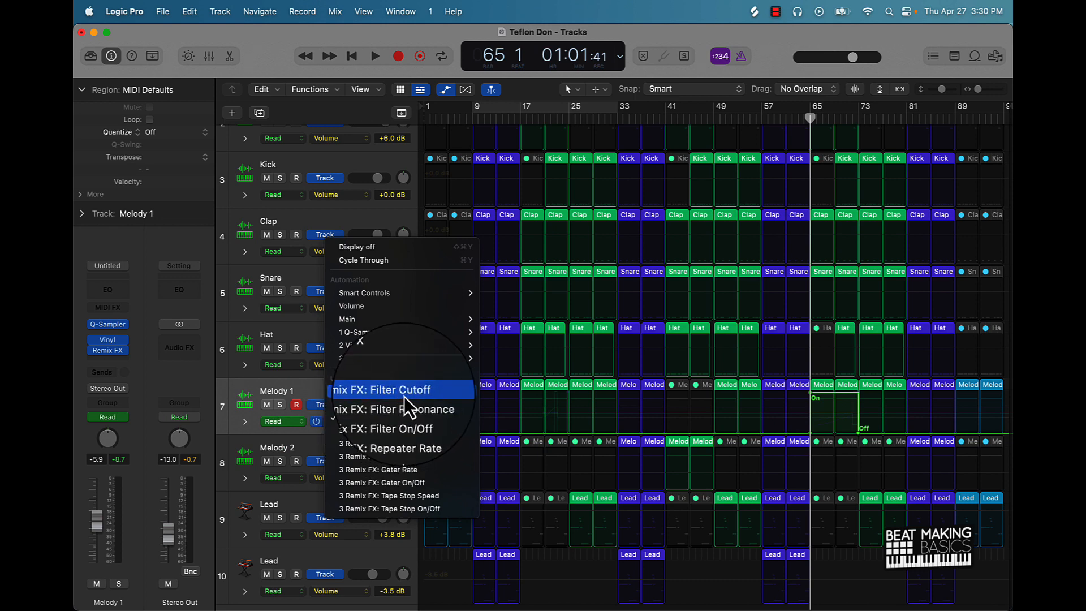
left_click(380, 390)
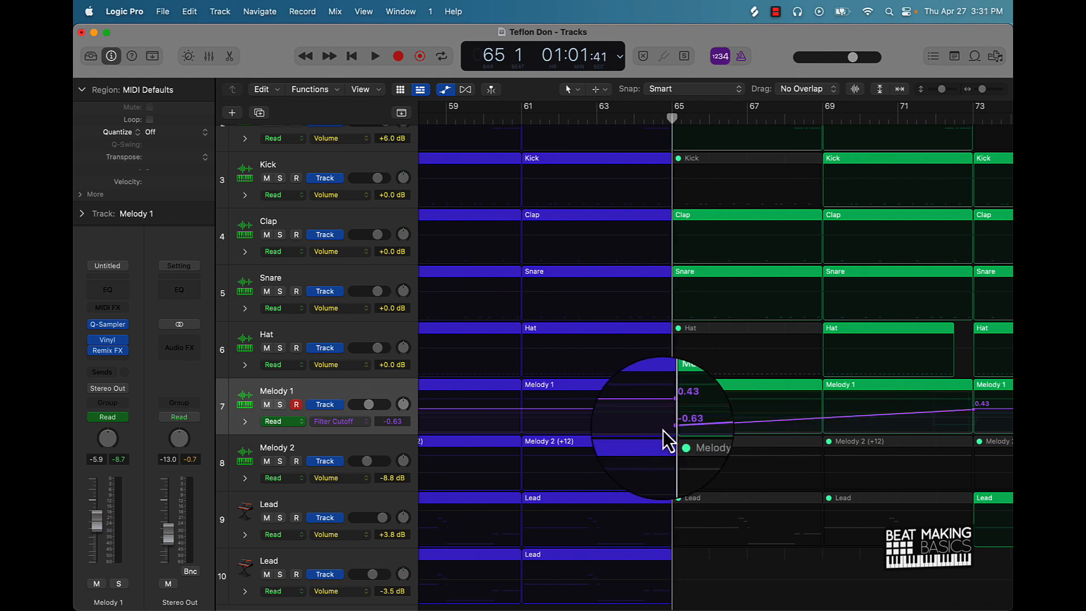
left_click(375, 56)
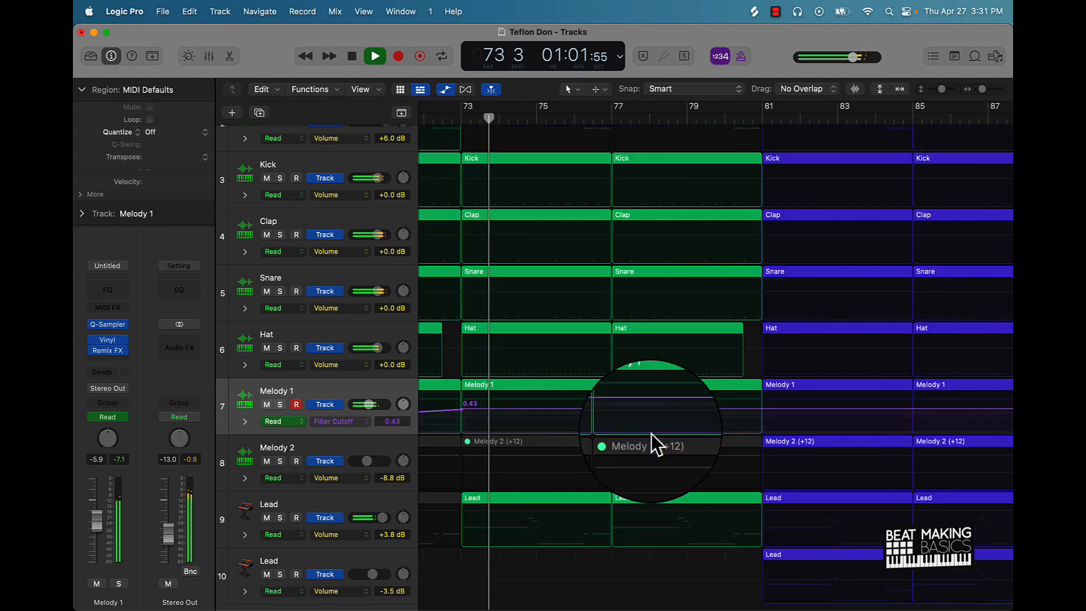
left_click(374, 56)
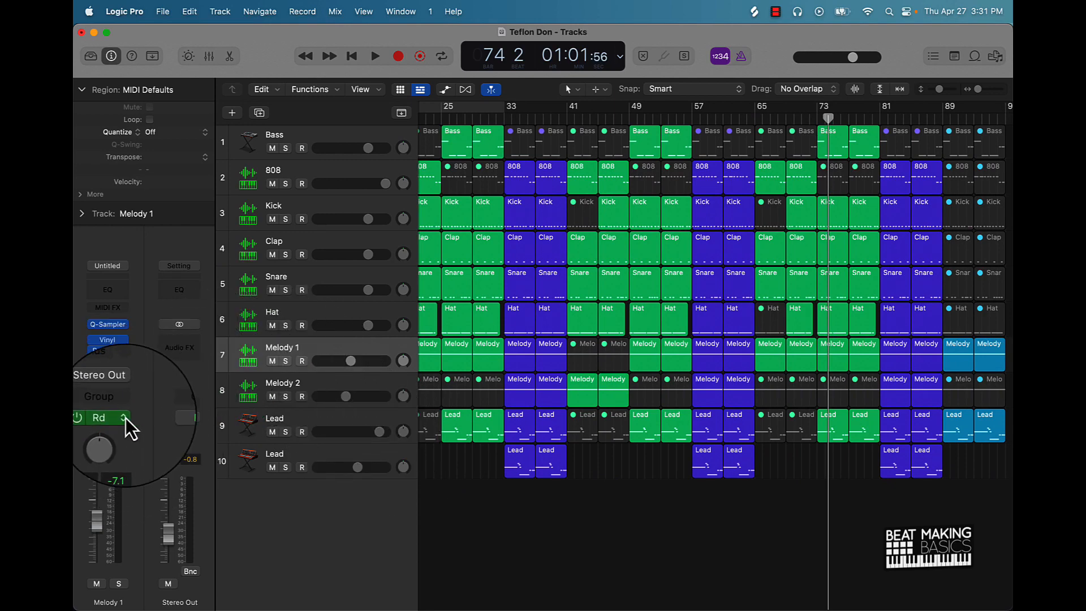
left_click(99, 417)
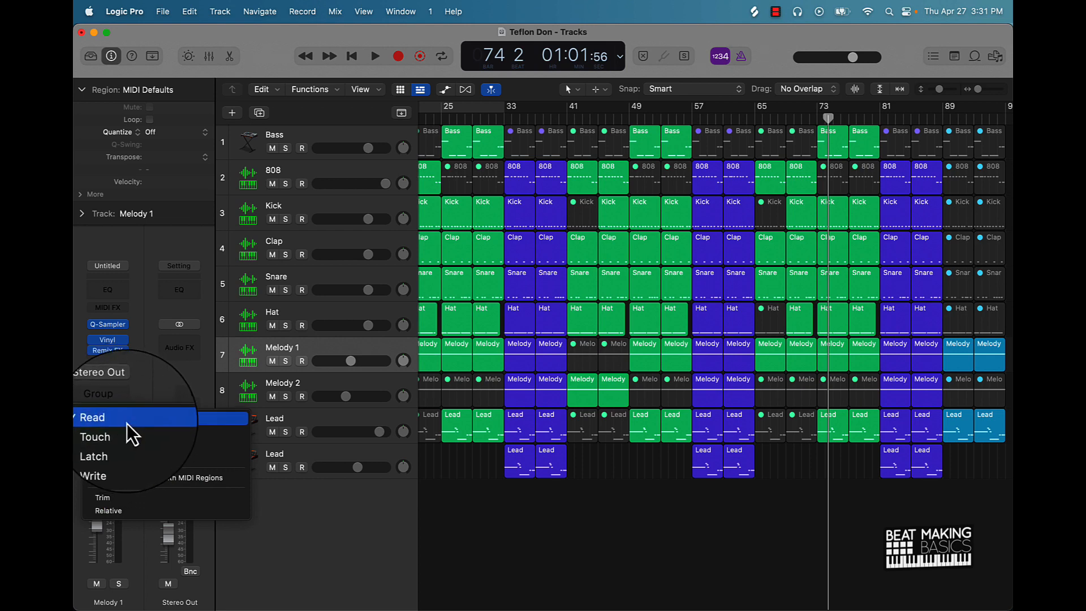
left_click(92, 417)
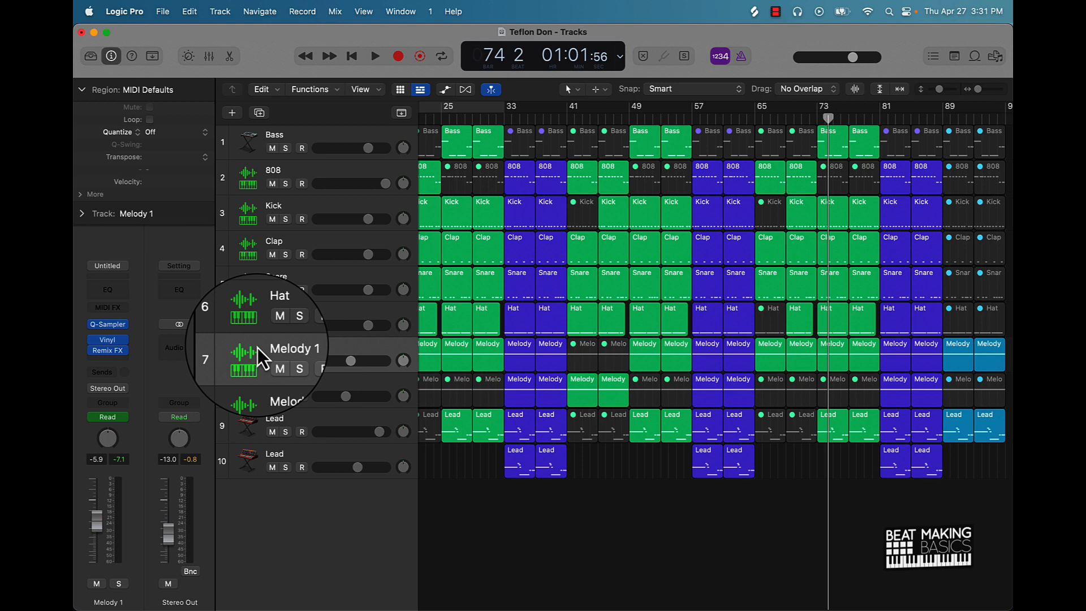
mouse_move(244, 360)
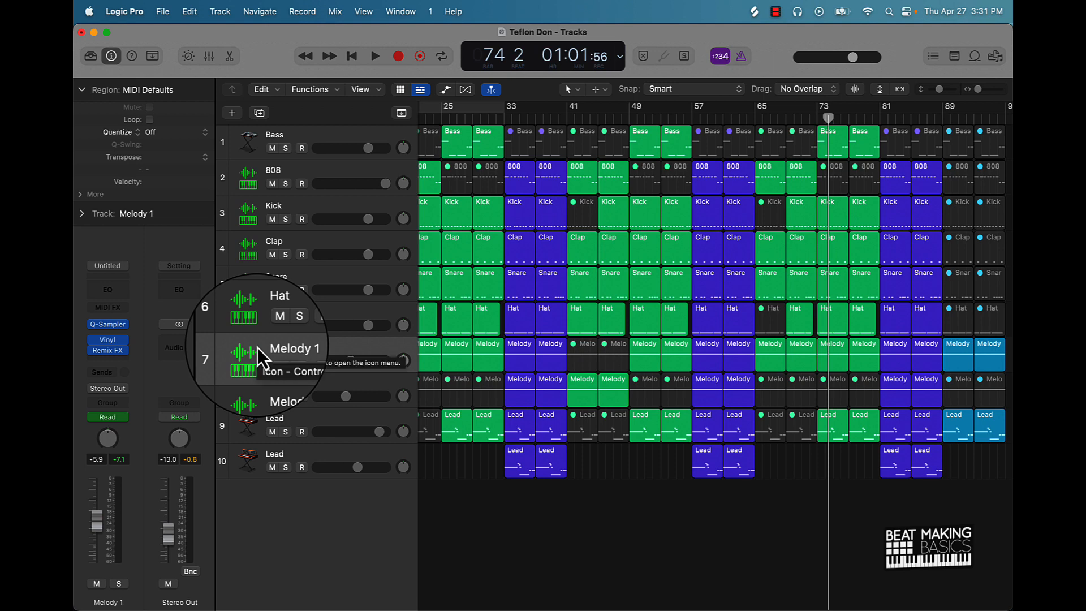